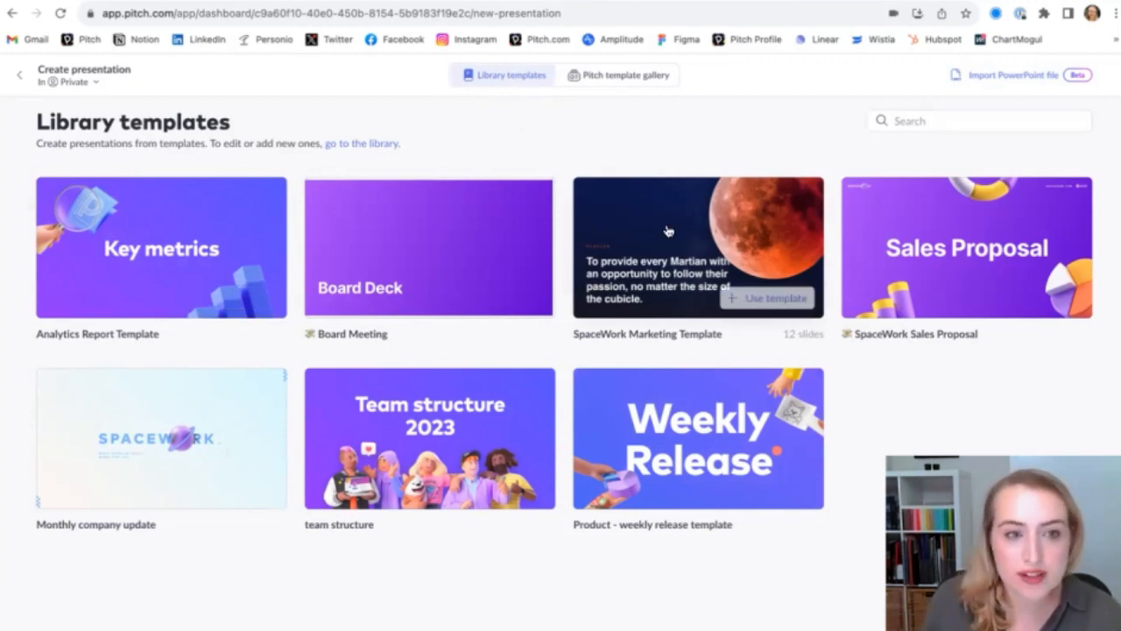
mouse_move(784, 252)
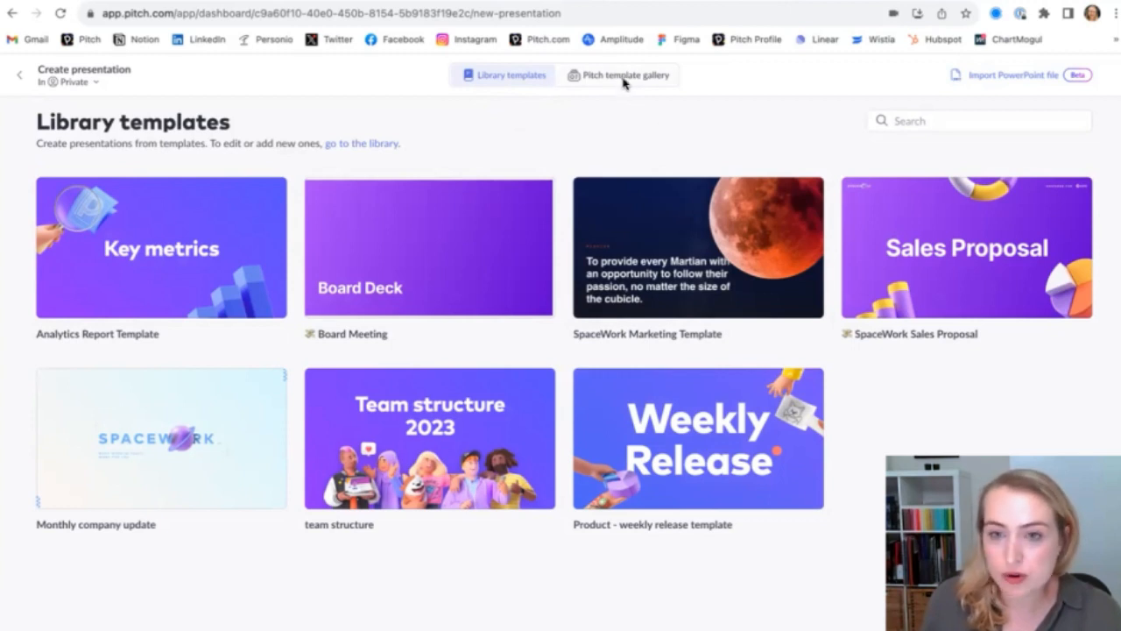
Open the public template gallery and filter it to the Sales category.
left_click(617, 75)
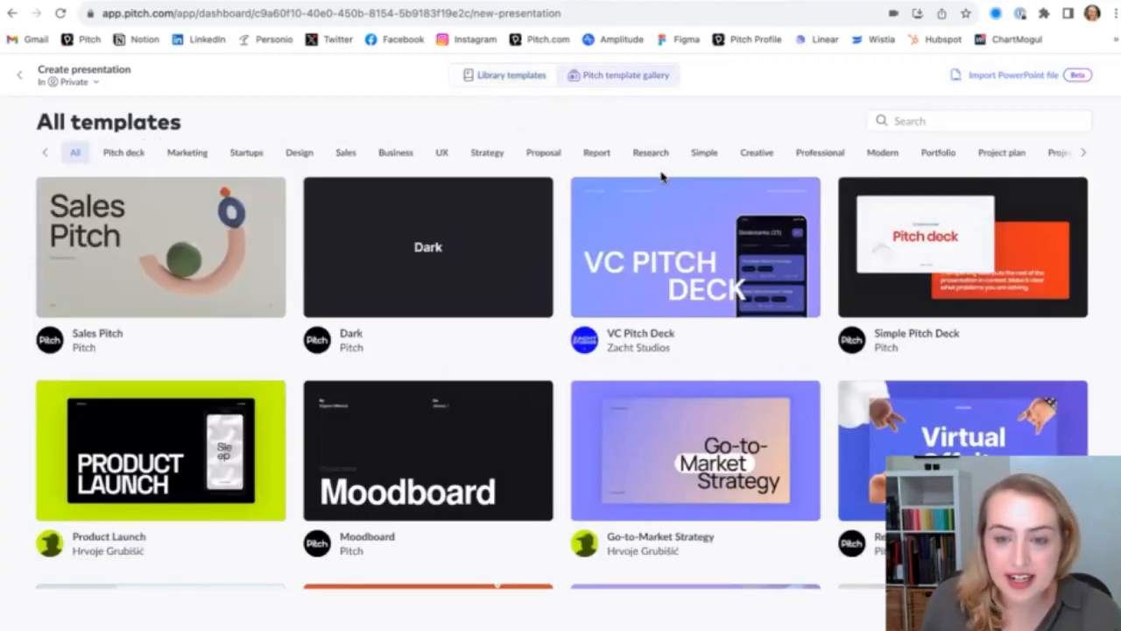
mouse_move(661, 204)
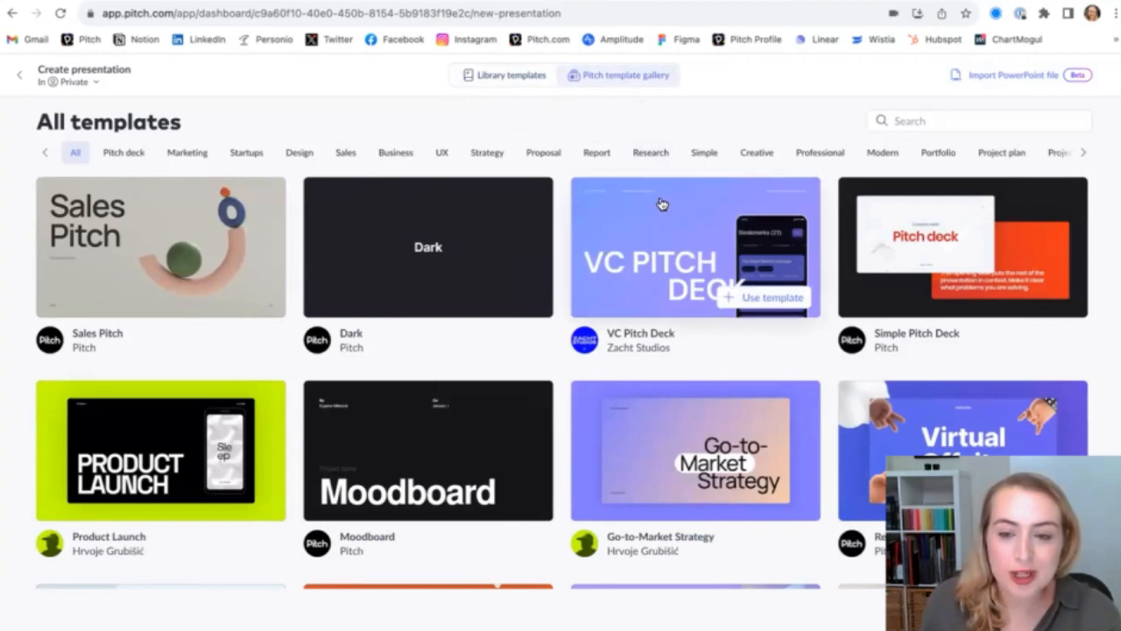
mouse_move(660, 123)
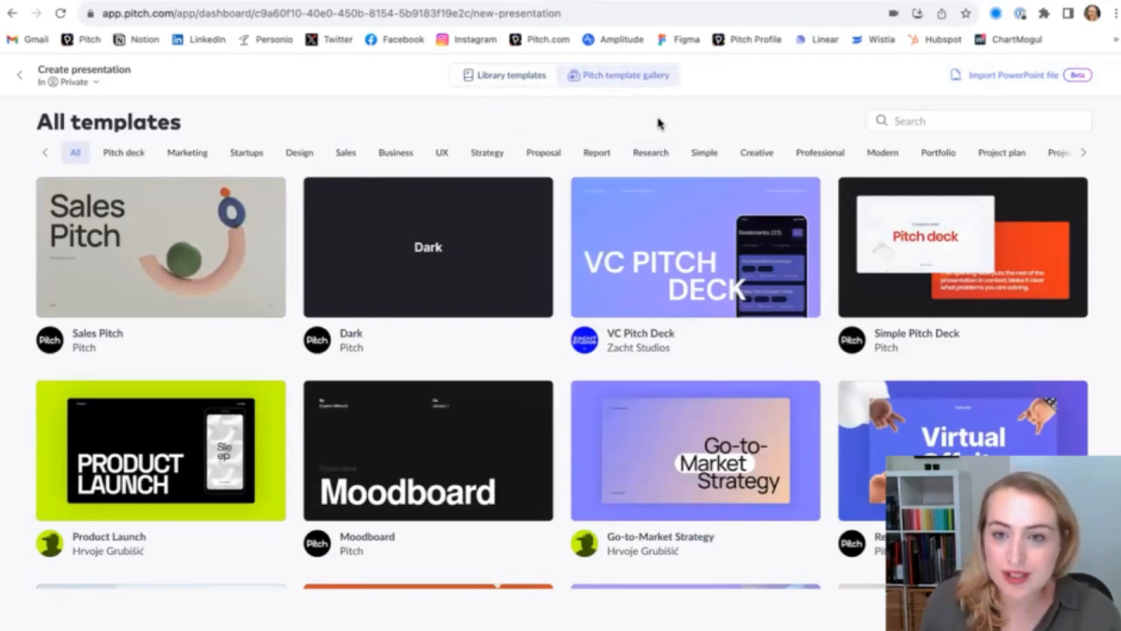
mouse_move(644, 116)
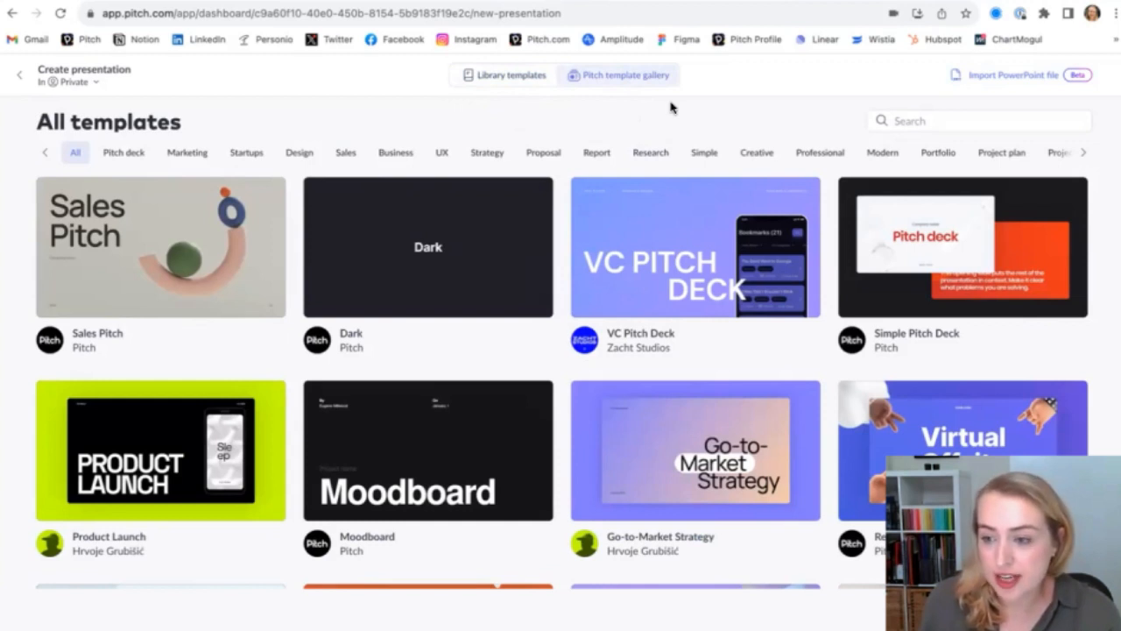
mouse_move(676, 116)
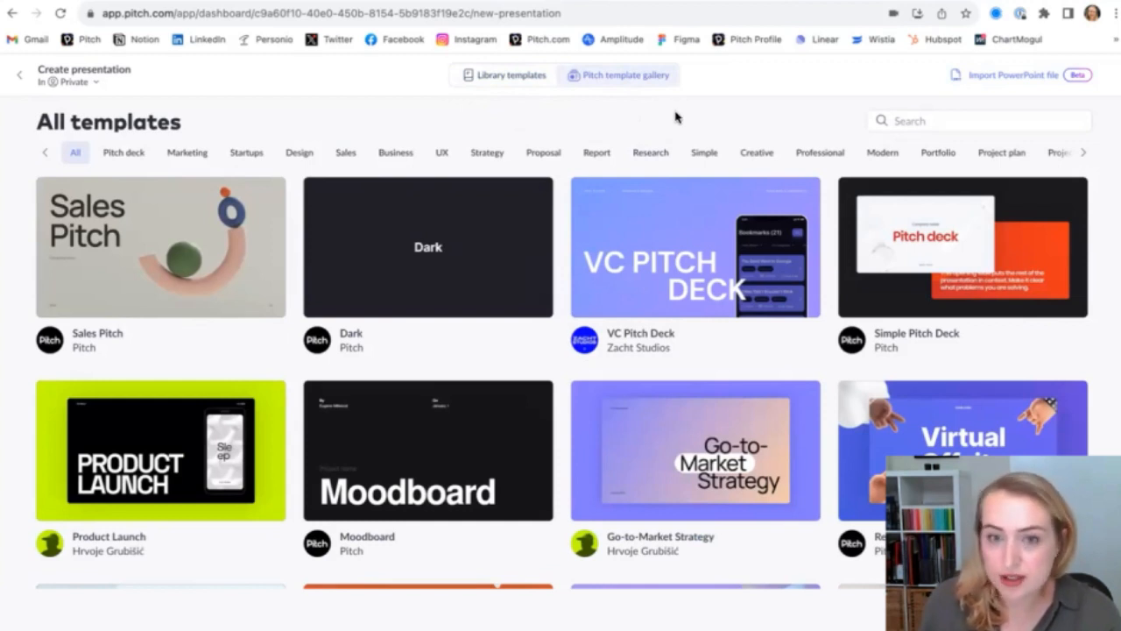
left_click(346, 152)
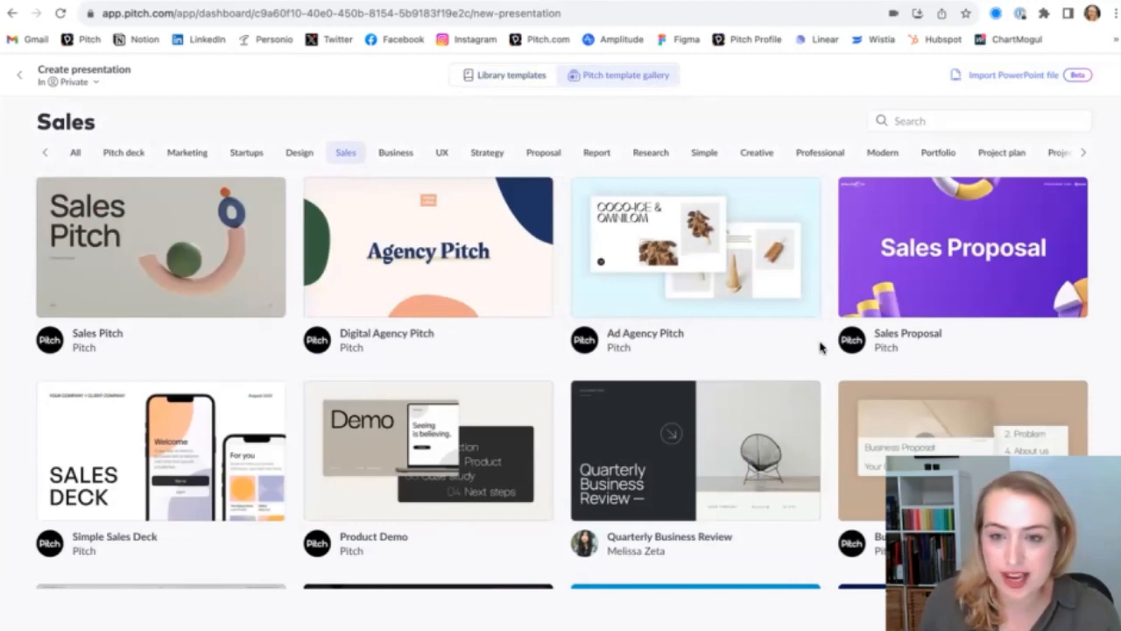
mouse_move(567, 90)
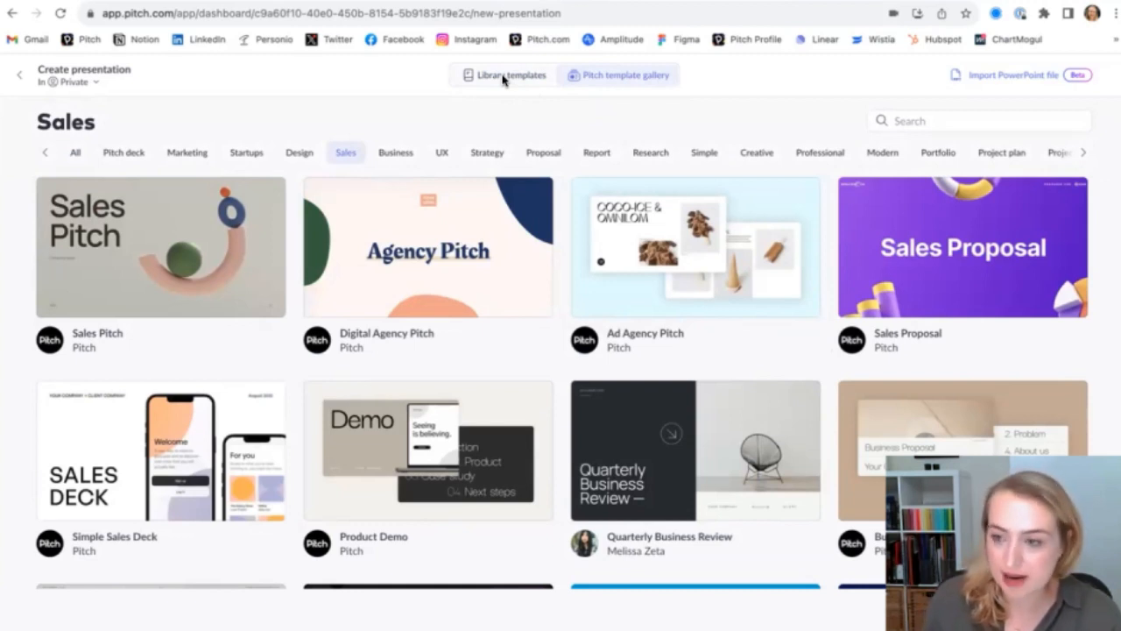
Create a deck from the SpaceWork Sales Proposal template and view slides 2, 4 and 7.
left_click(511, 74)
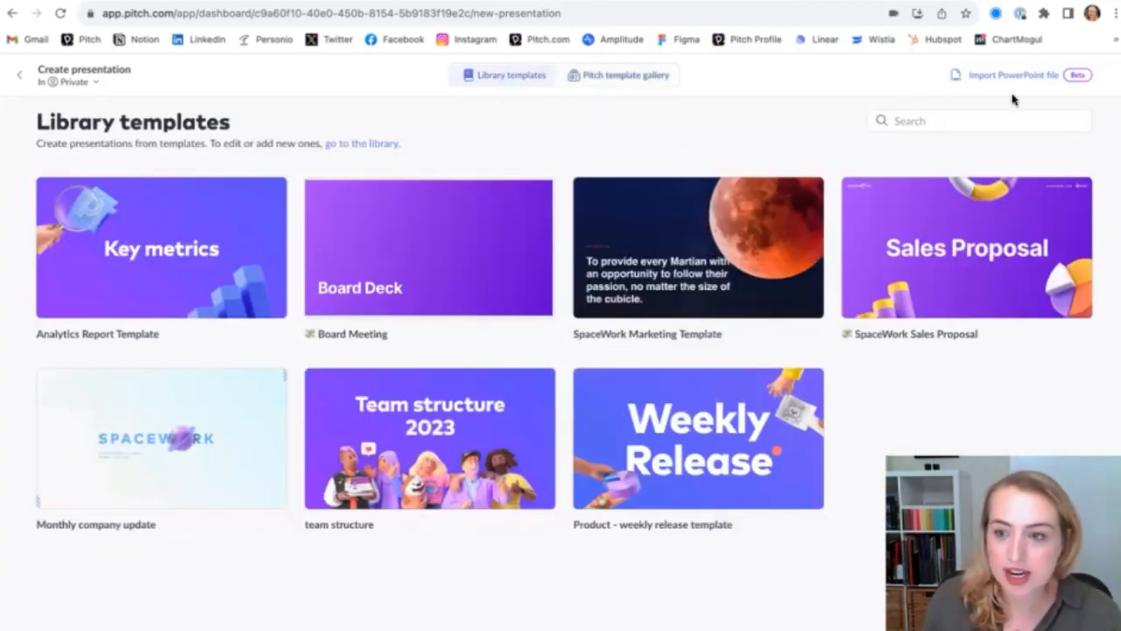
mouse_move(885, 235)
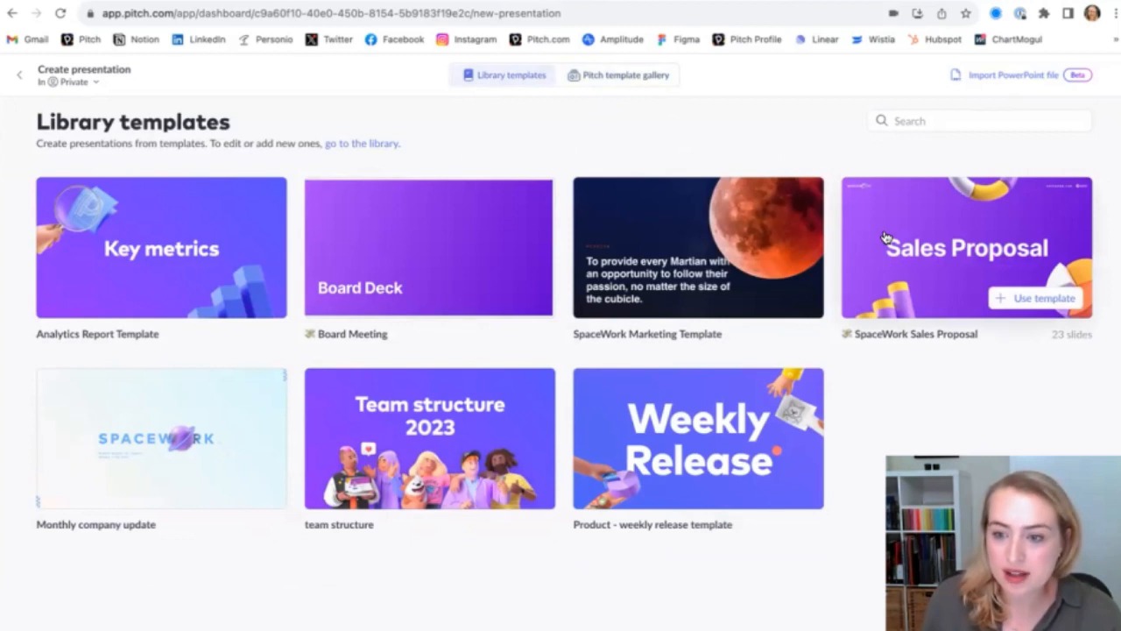
left_click(966, 247)
type("Gerhar")
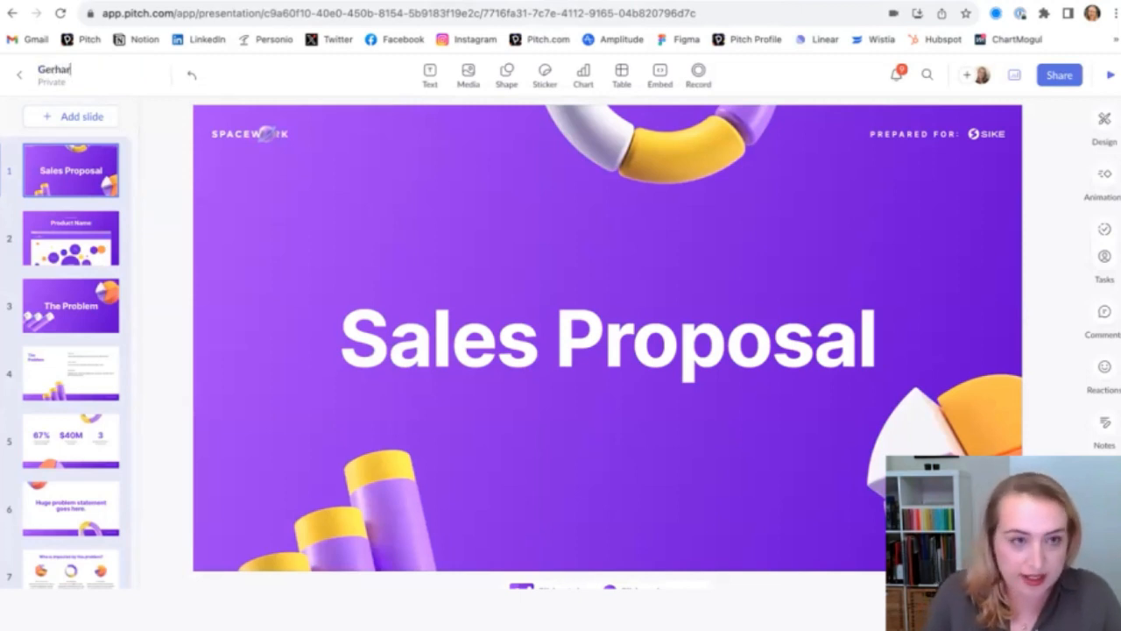
left_click(70, 237)
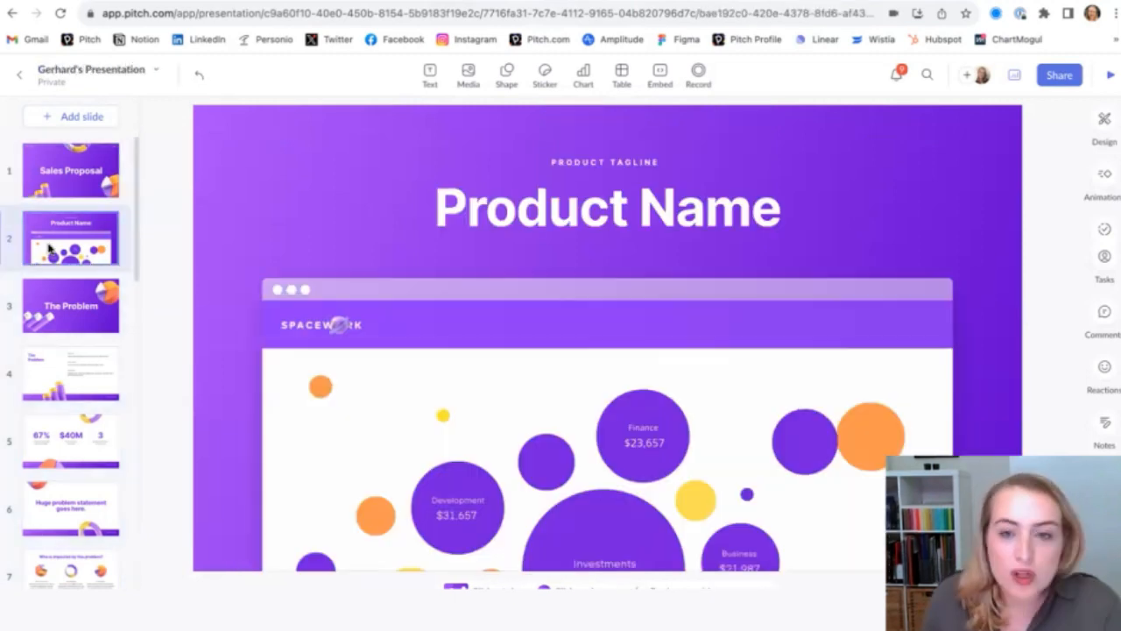
left_click(71, 373)
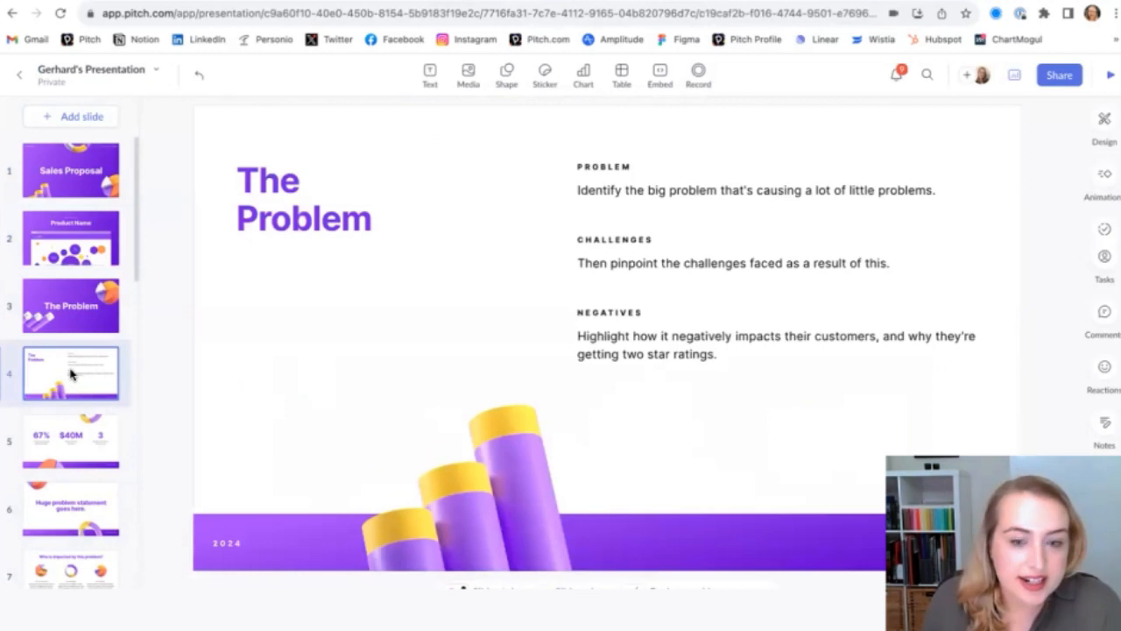
mouse_move(443, 237)
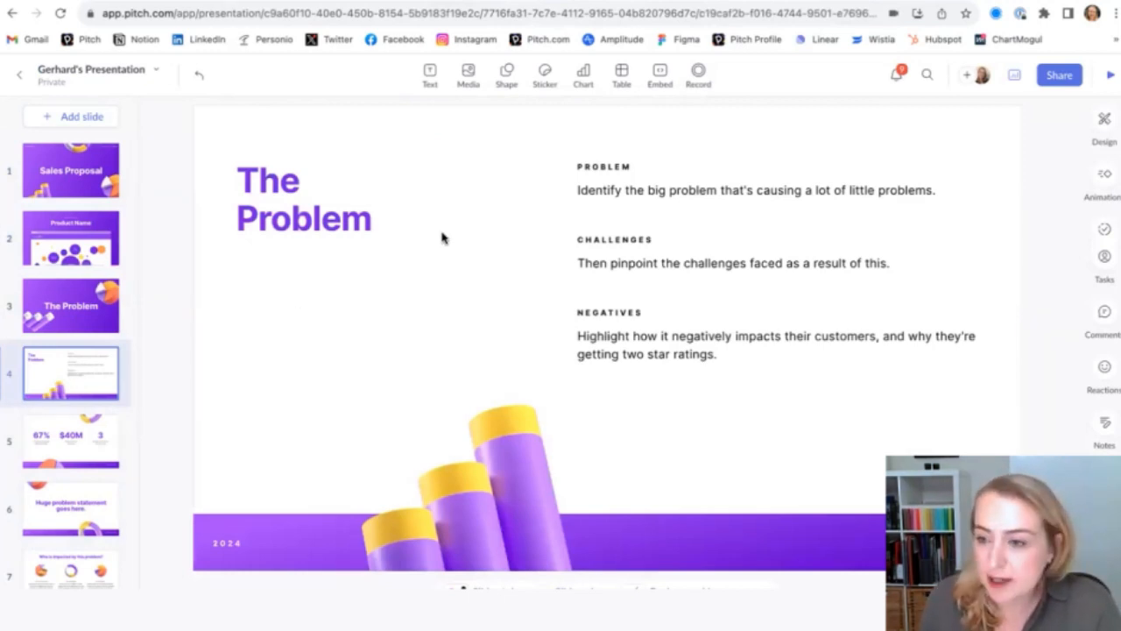
mouse_move(292, 257)
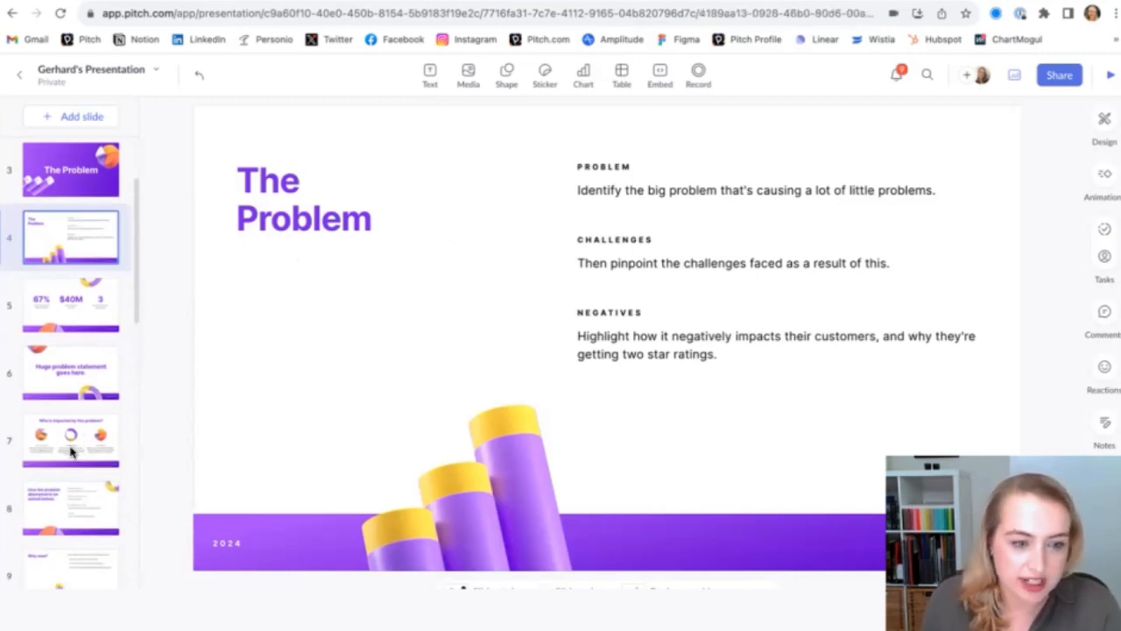
left_click(71, 440)
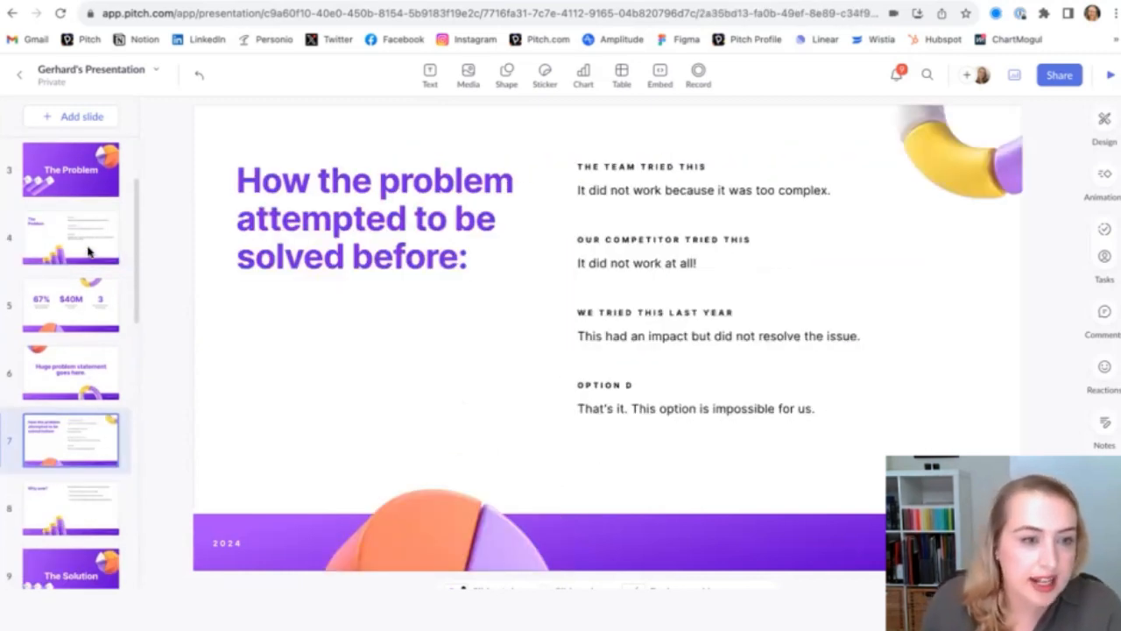
Add a square self-recording to The Problem slide and close its settings.
left_click(71, 237)
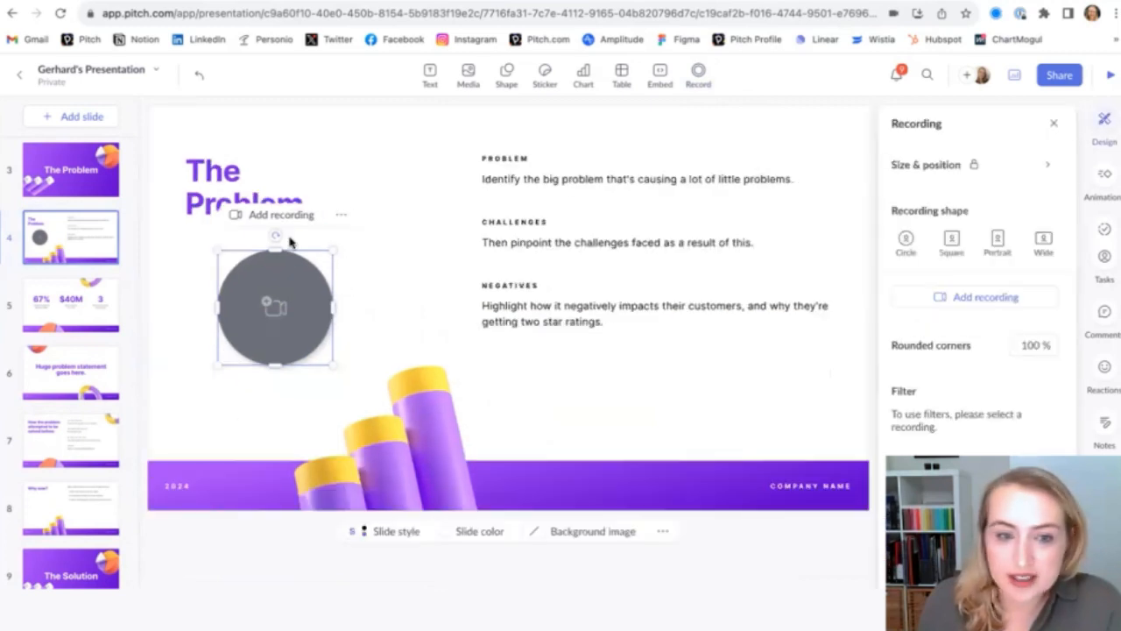
left_click(952, 243)
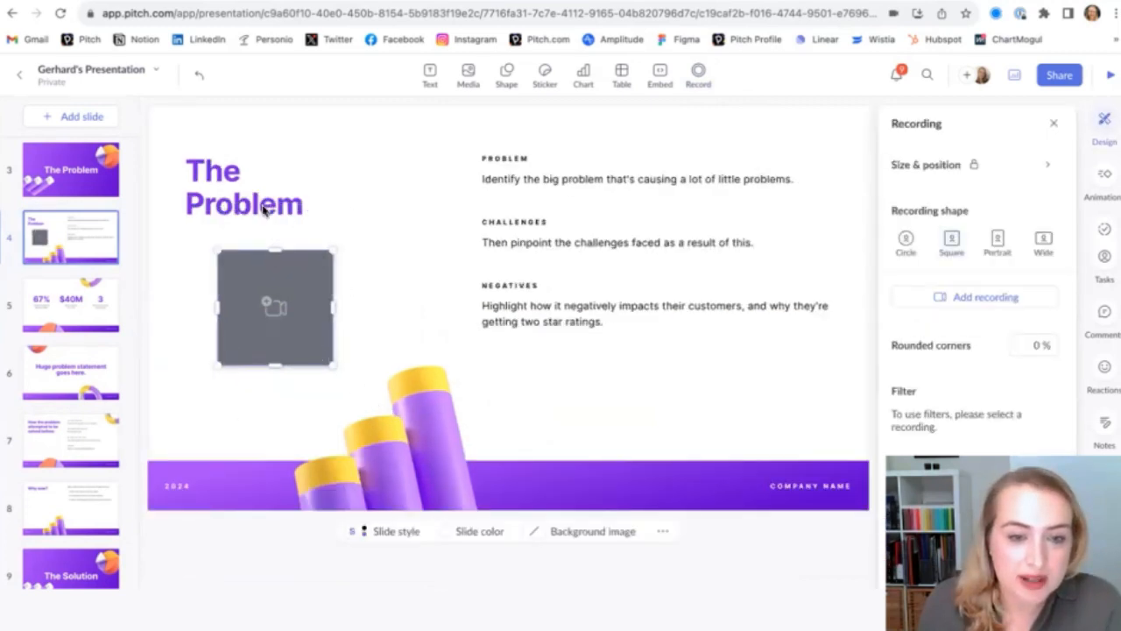
left_click(974, 297)
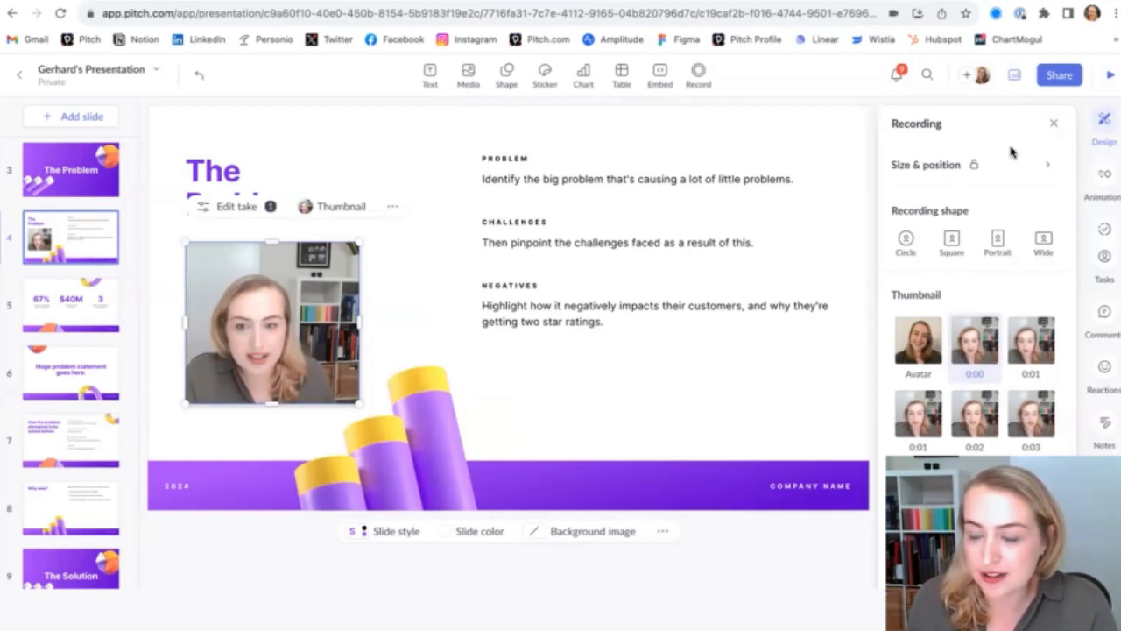
left_click(1054, 123)
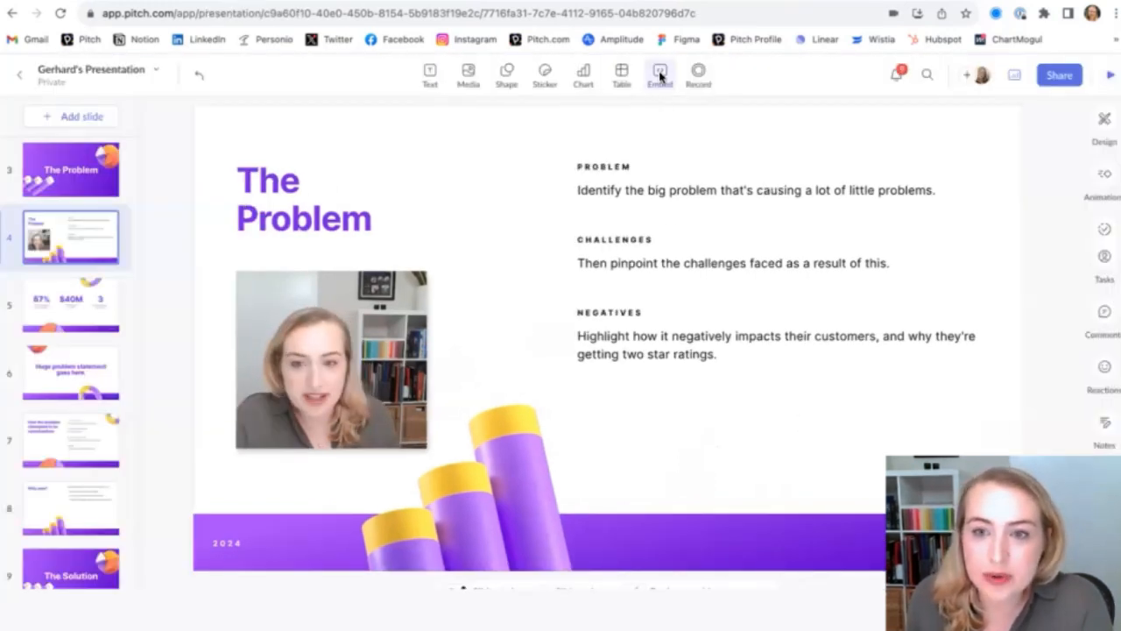
View the embed options for YouTube, Vimeo and Loom videos.
left_click(659, 73)
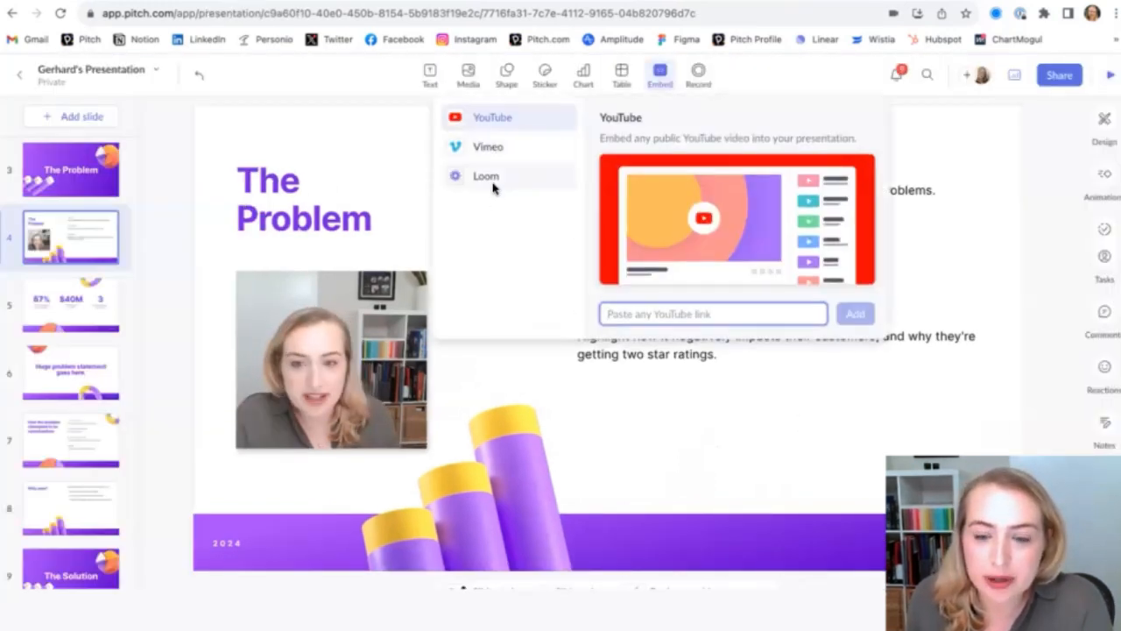
mouse_move(554, 217)
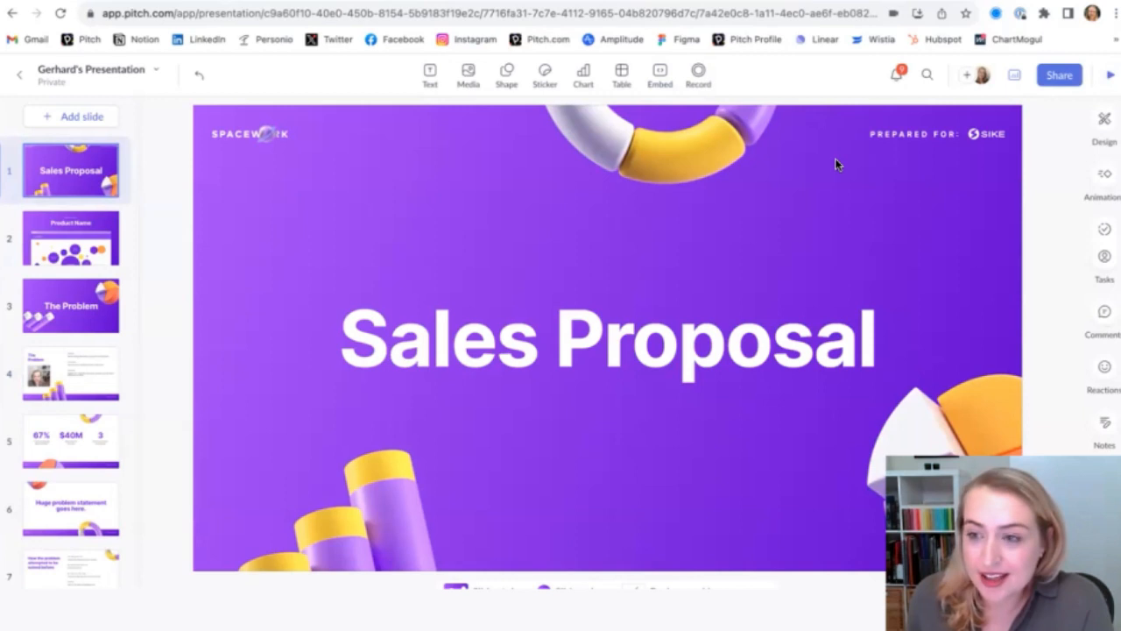
Share the presentation with anyone and switch on Public access.
left_click(1059, 74)
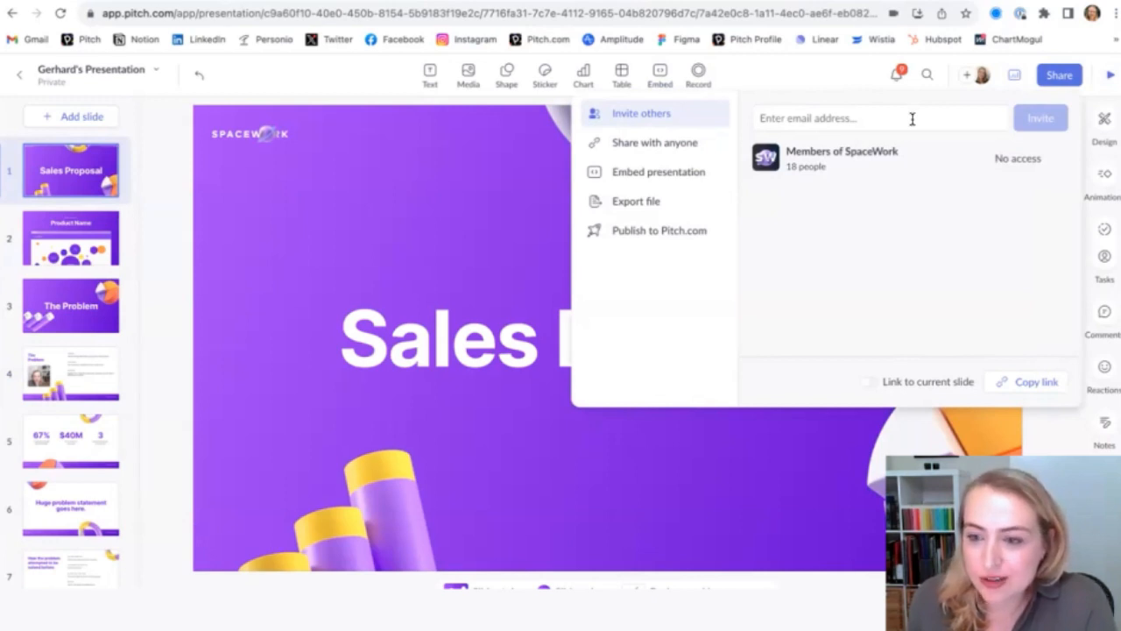
mouse_move(744, 141)
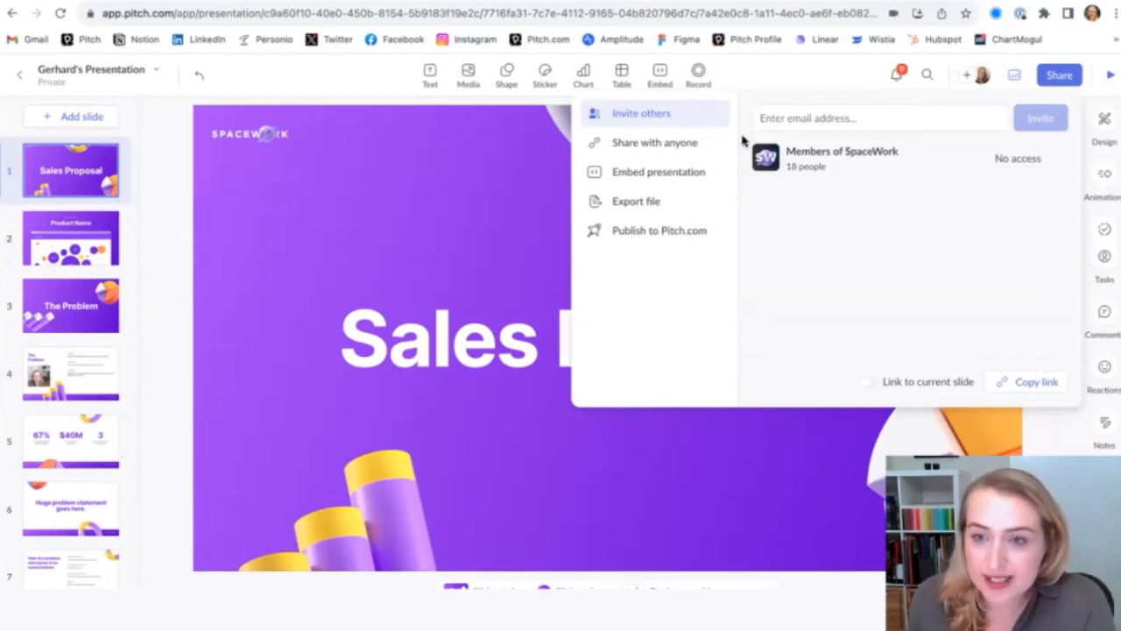
left_click(654, 142)
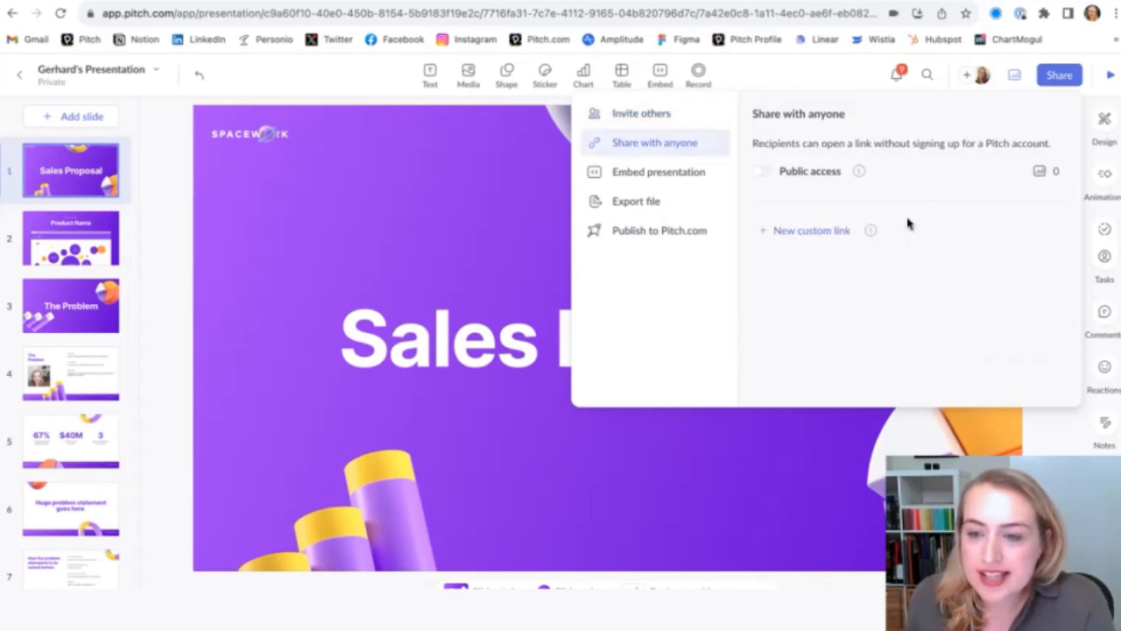
left_click(760, 170)
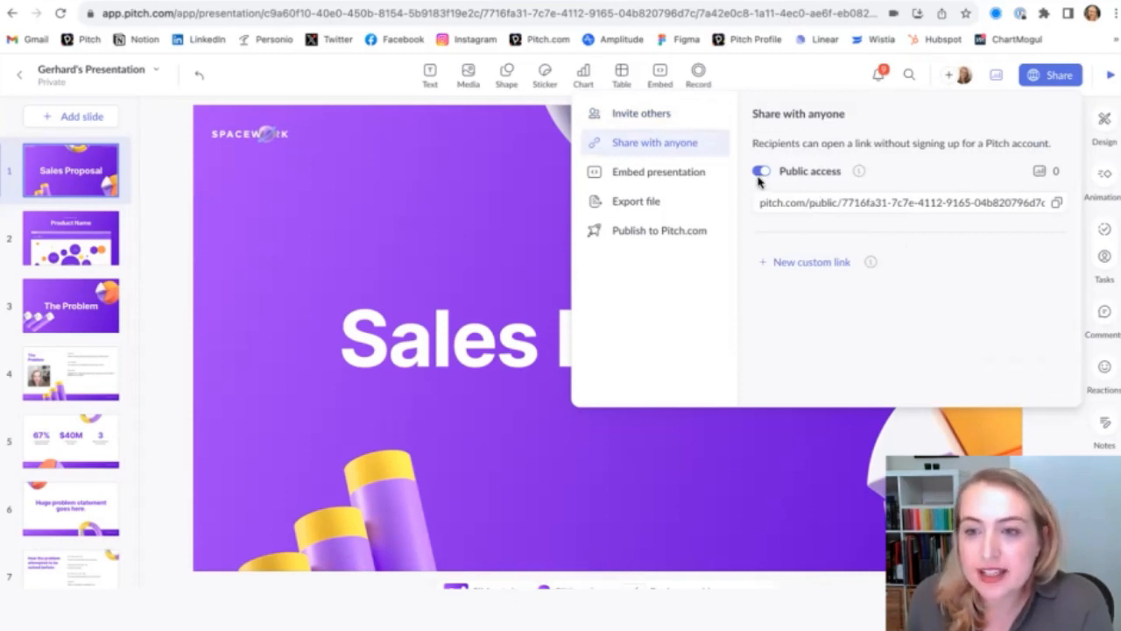
Start a passcode-protected custom link with analytics, entering 'Gerh' and 'MyPitch'.
left_click(811, 261)
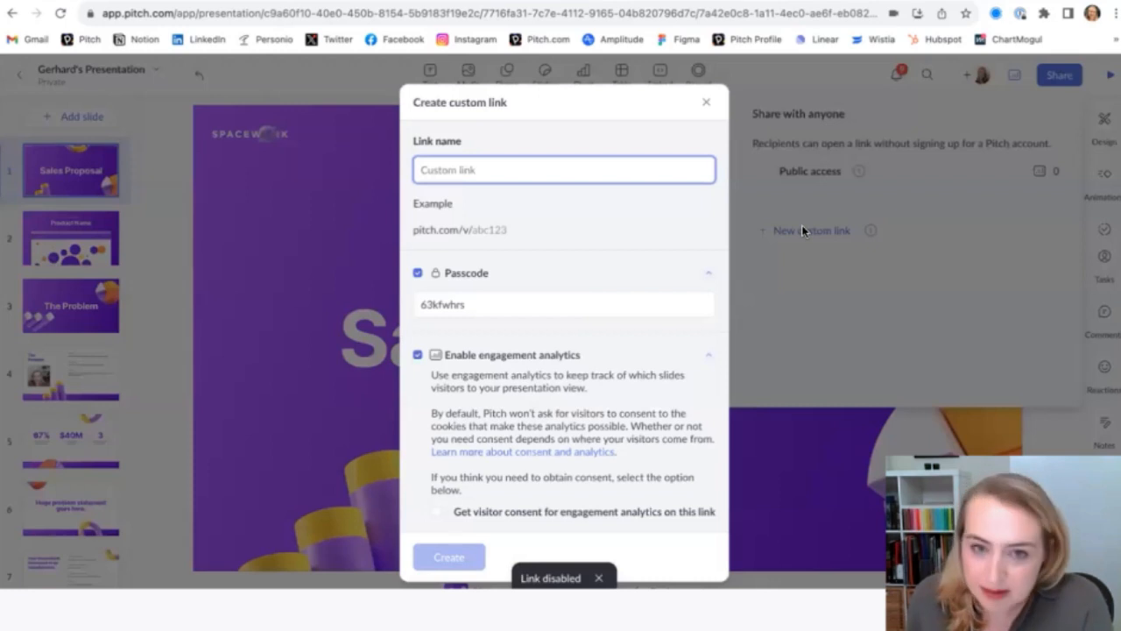
type("Gerhard")
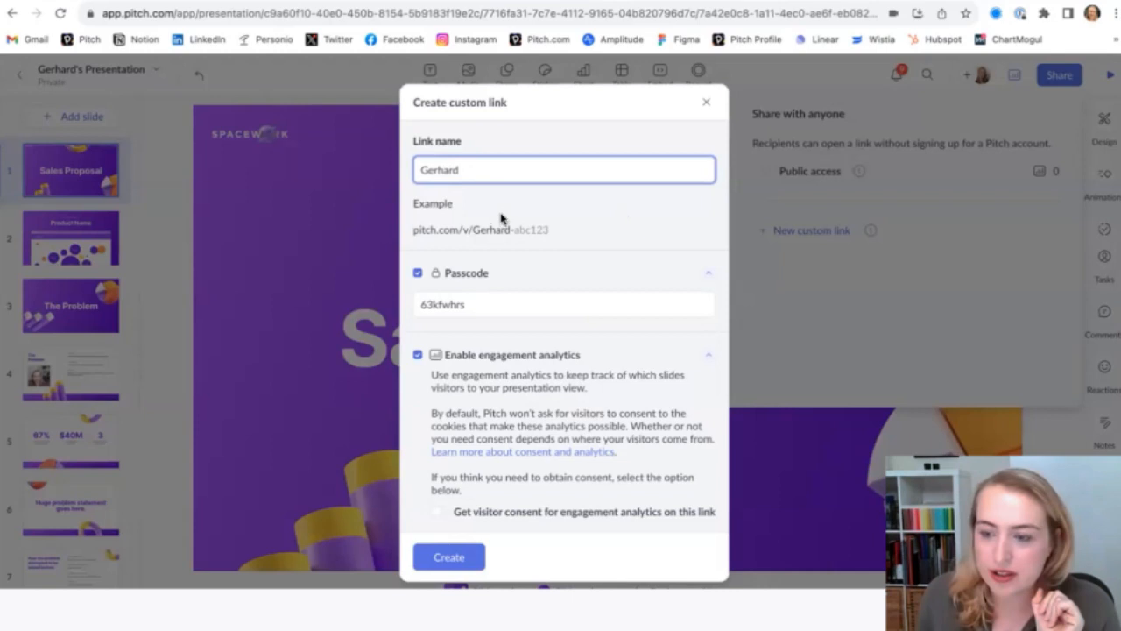
type("MyPitch")
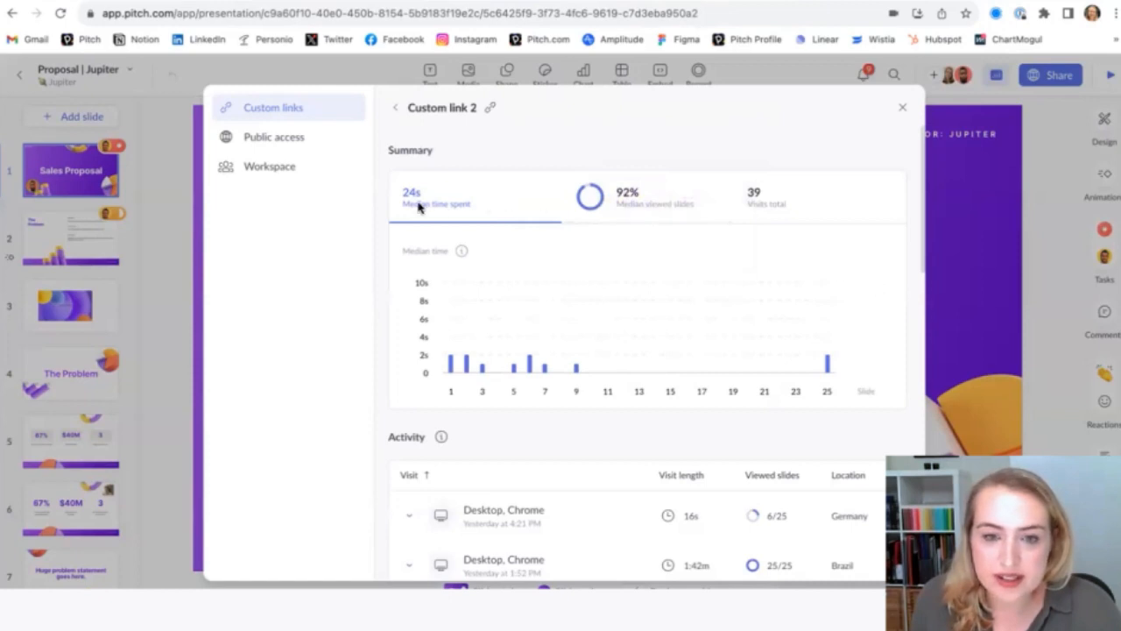
mouse_move(585, 379)
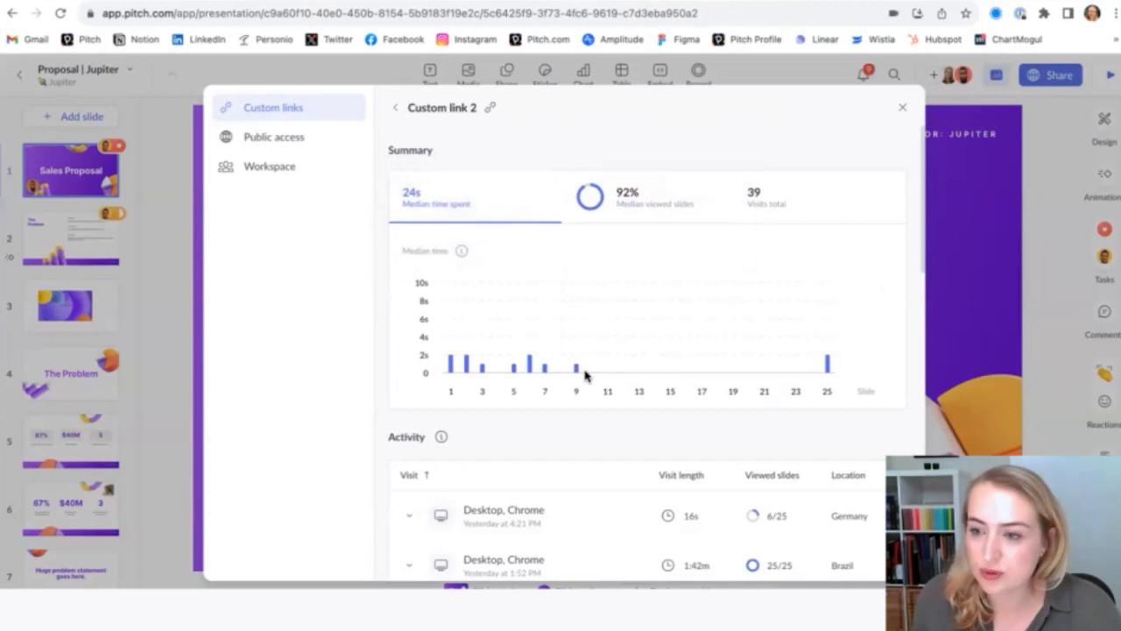
mouse_move(624, 349)
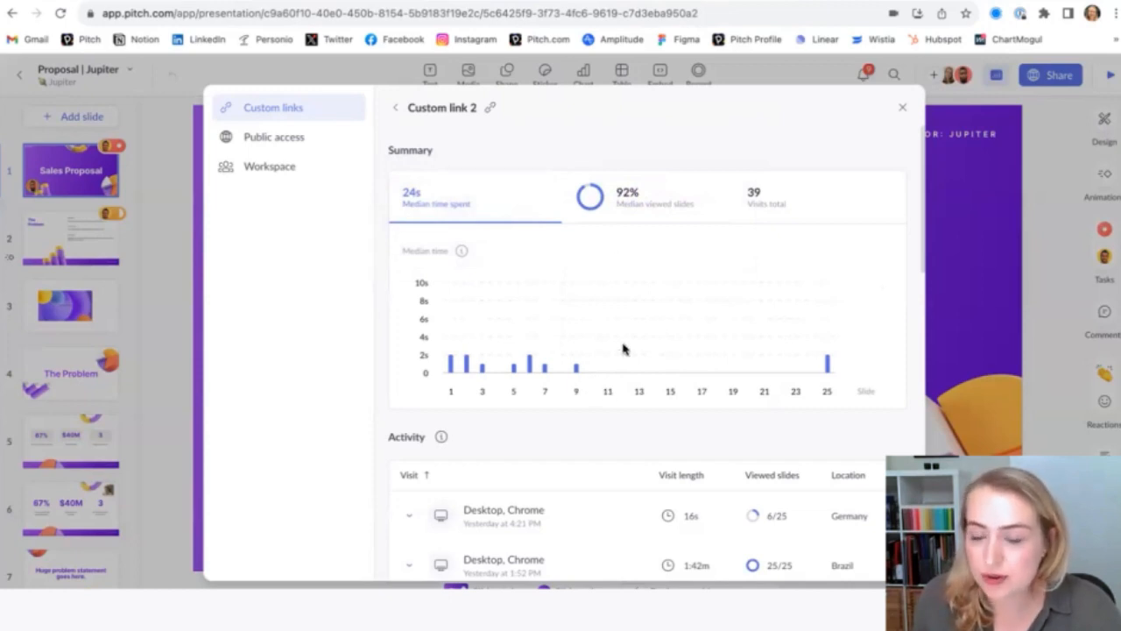
Show the Median viewed slides chart and scroll through the visit Activity list.
left_click(655, 197)
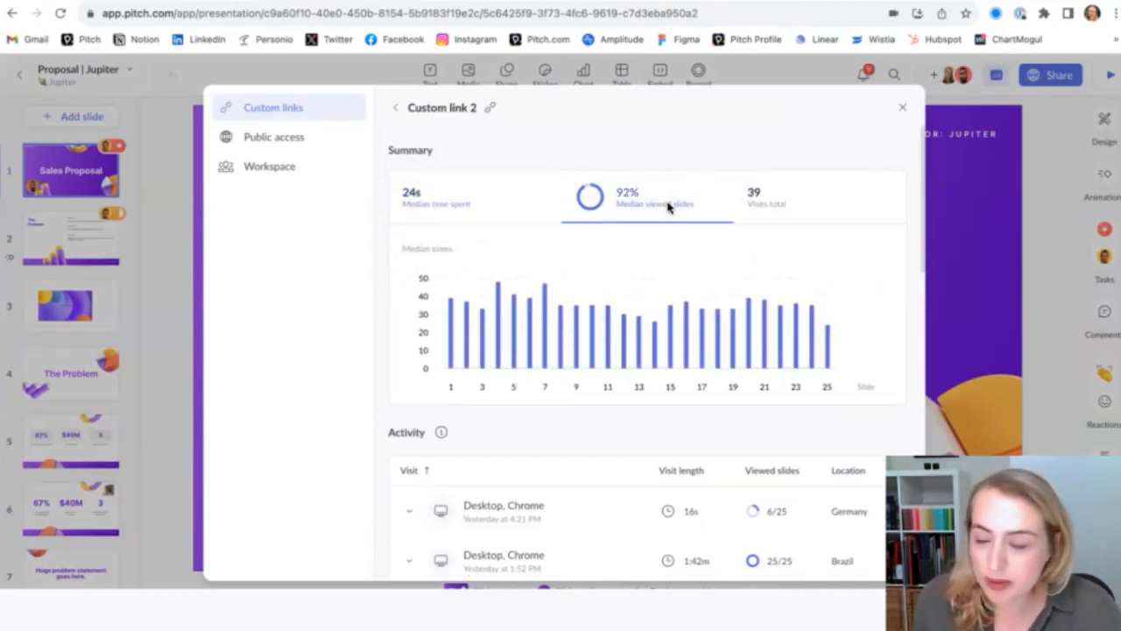
mouse_move(764, 203)
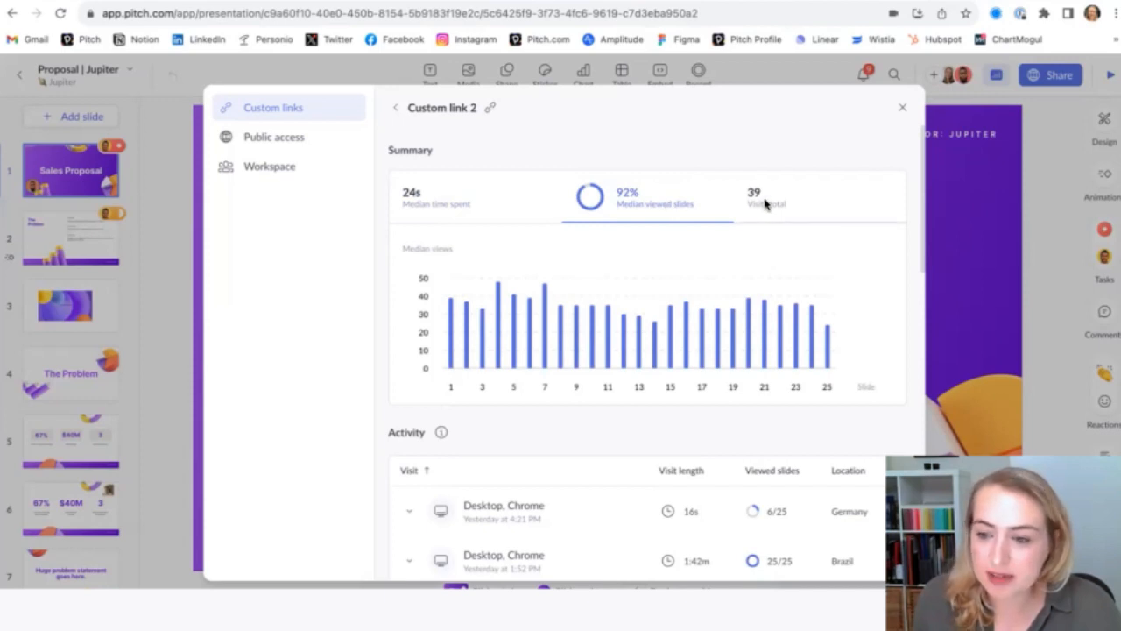
mouse_move(764, 211)
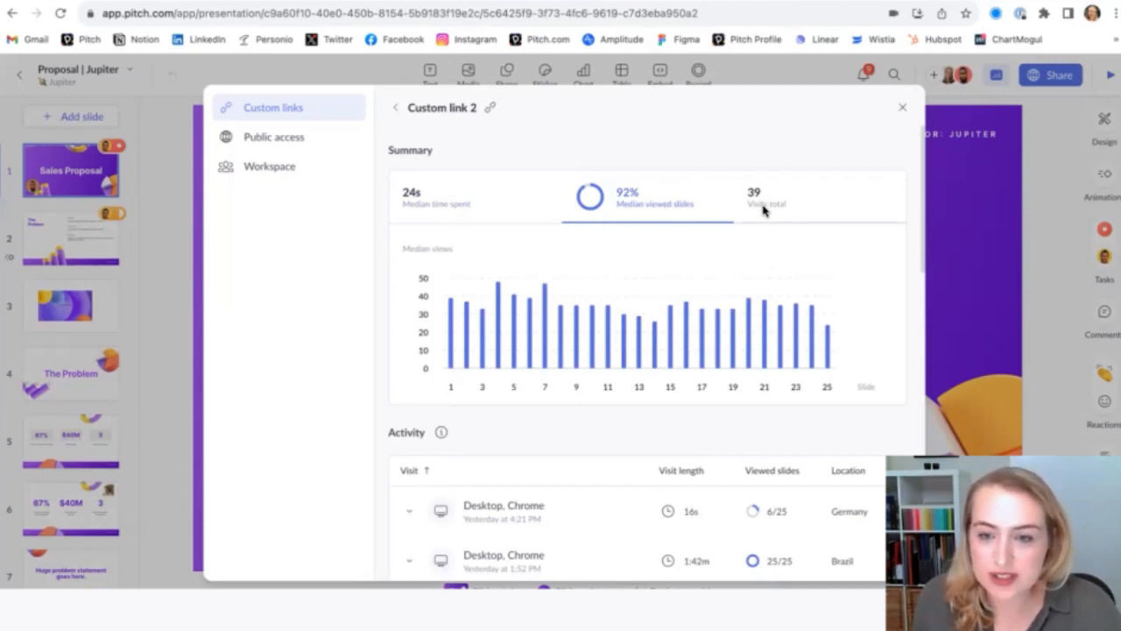
scroll("down", 3)
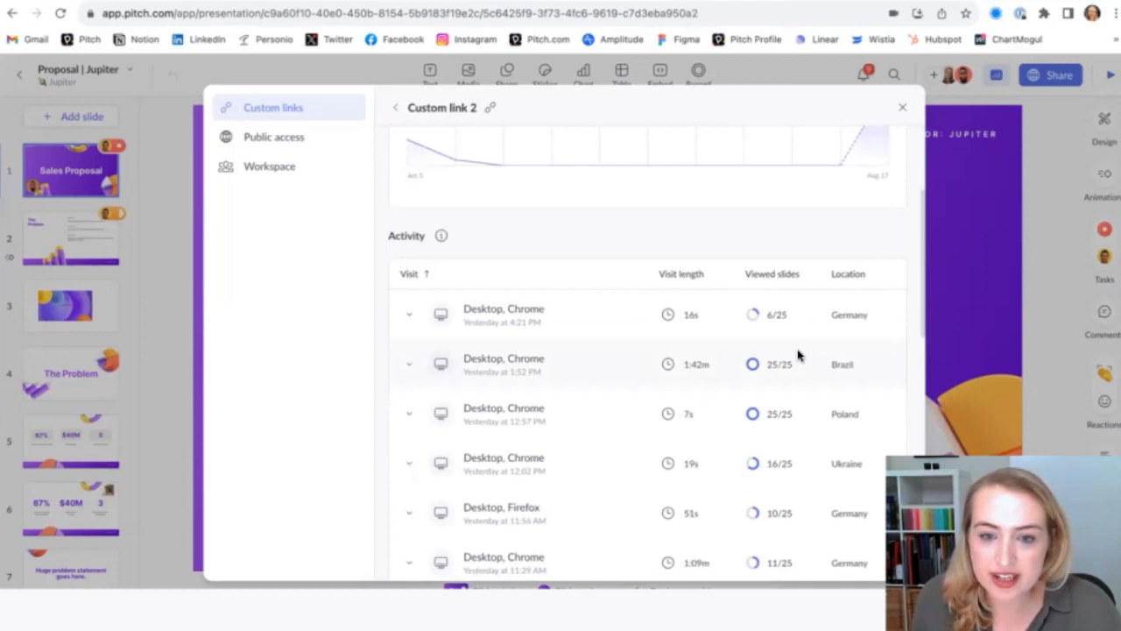
scroll("down", 3)
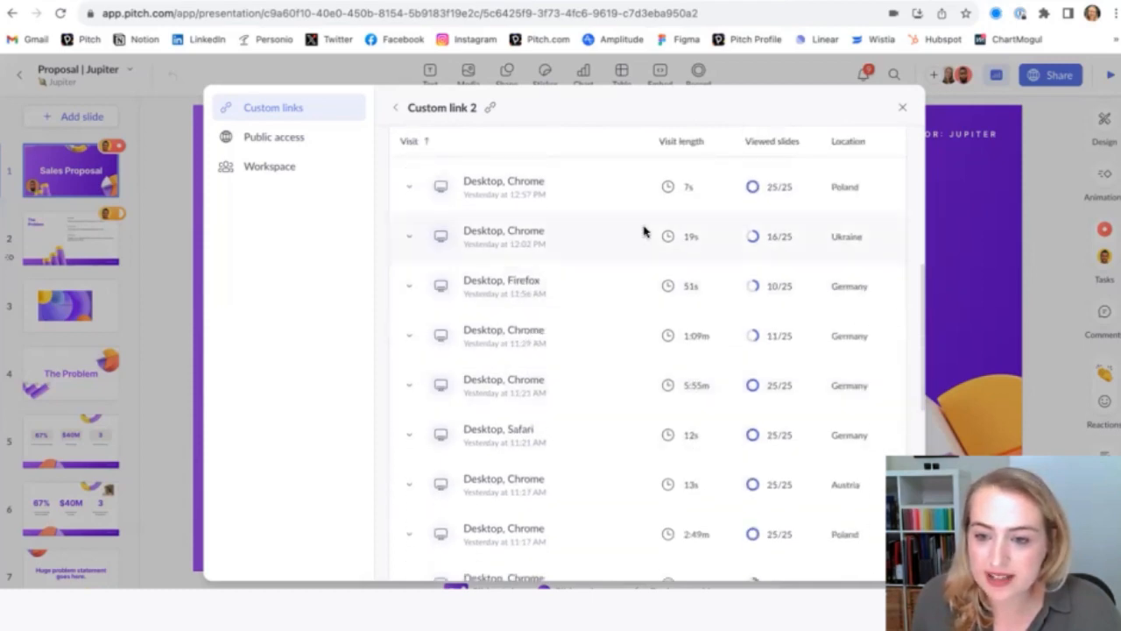